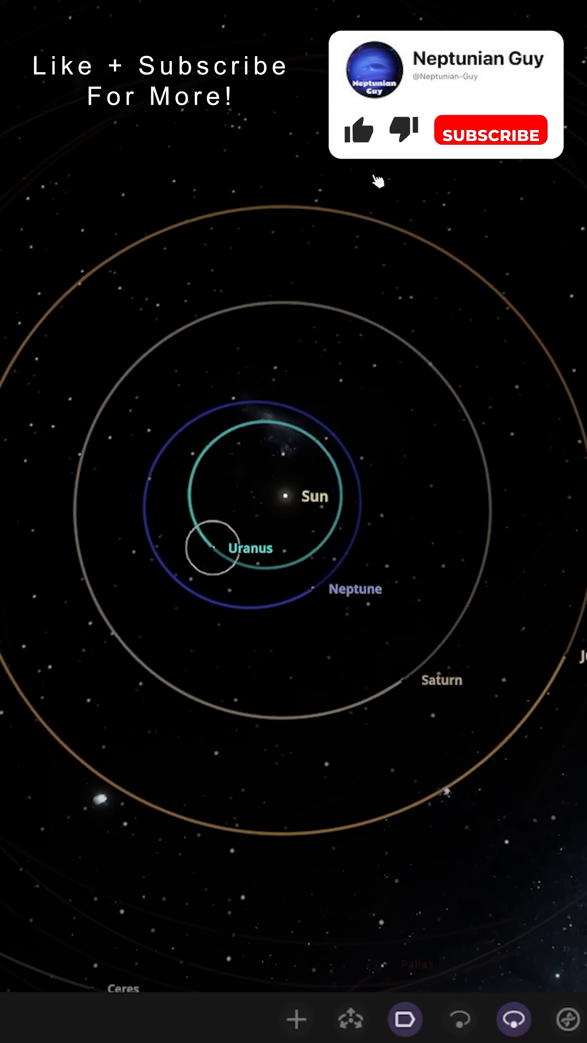
pyautogui.click(359, 130)
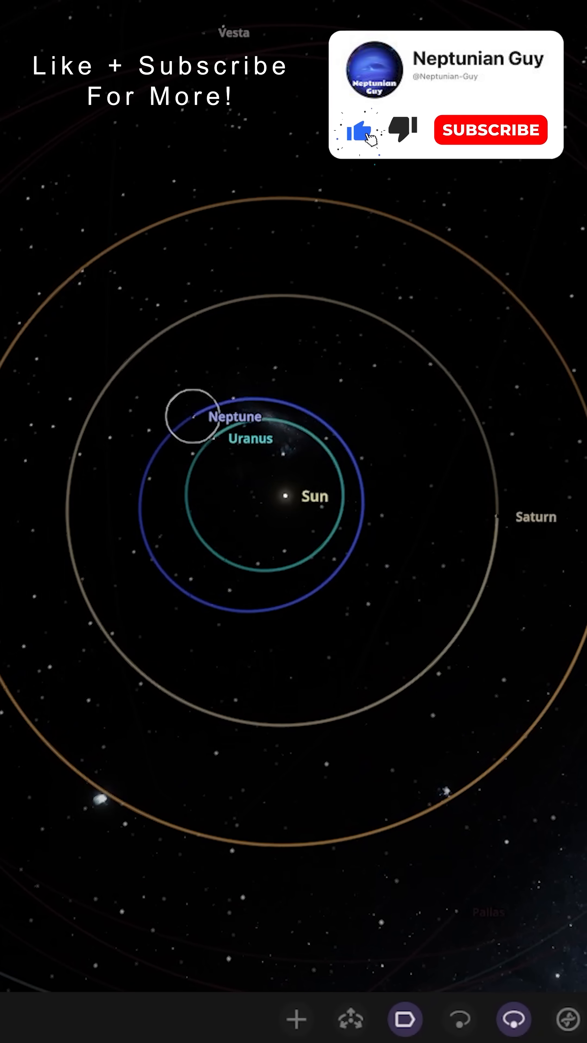
pyautogui.click(490, 130)
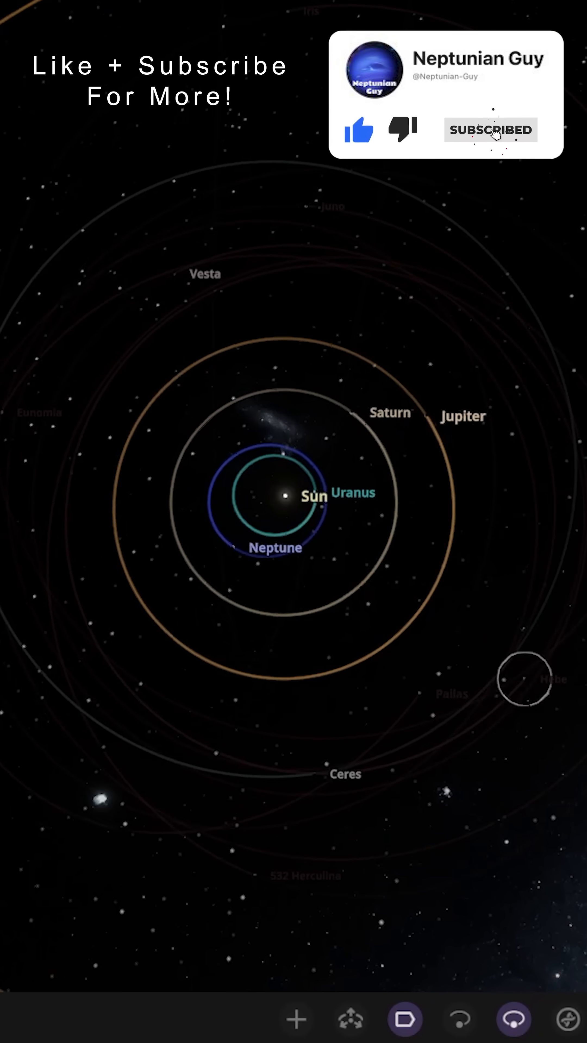